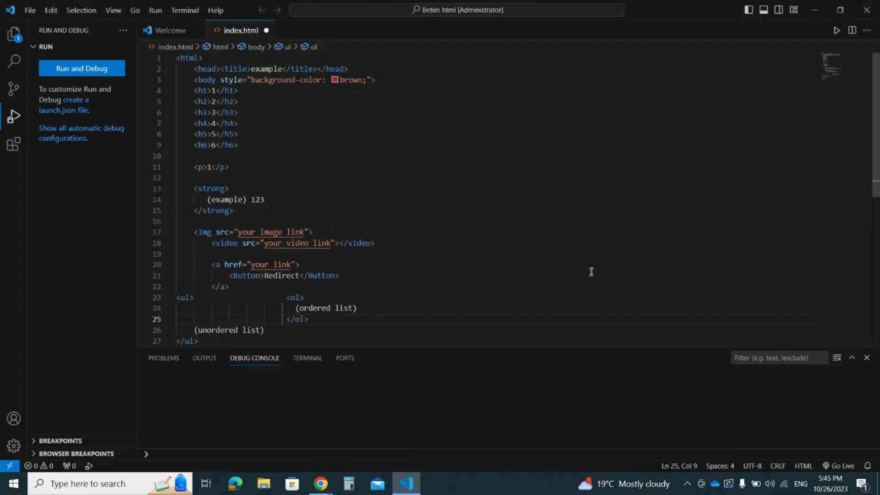
mouse_move(417, 243)
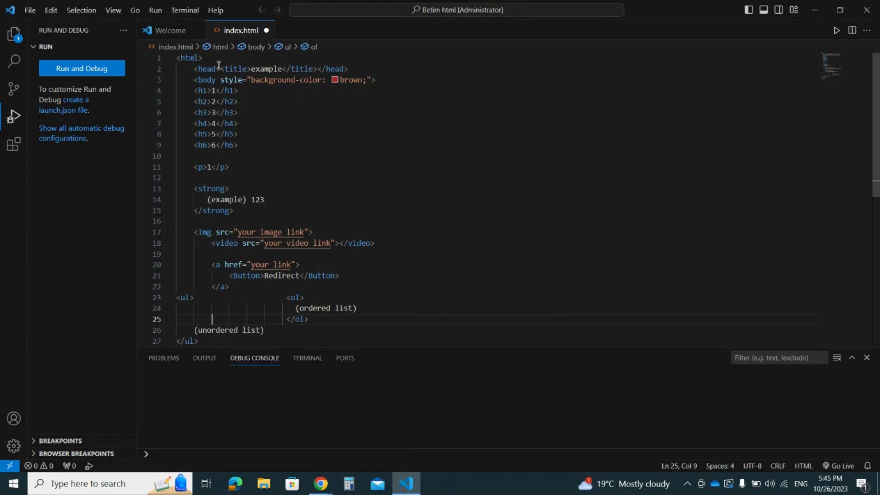
mouse_move(336, 135)
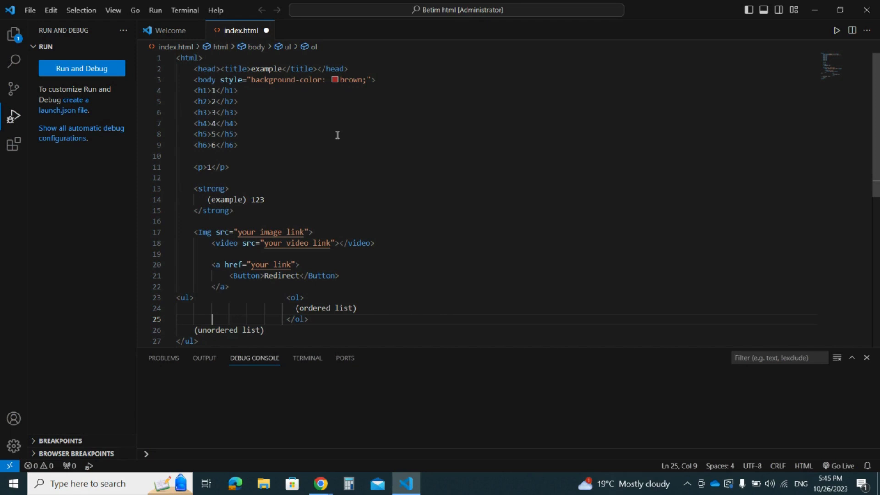
mouse_move(463, 358)
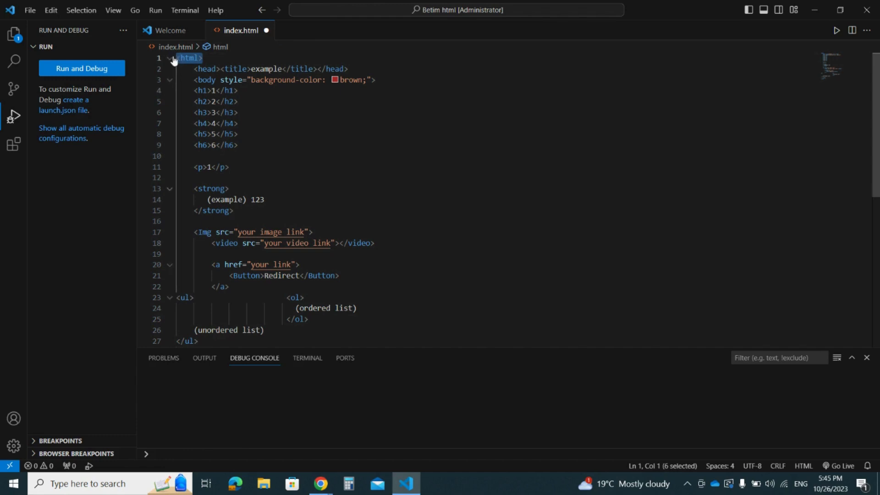
- Check the closing body and html tags, then highlight the <head><title>example</title></head> line
scroll(down, 3)
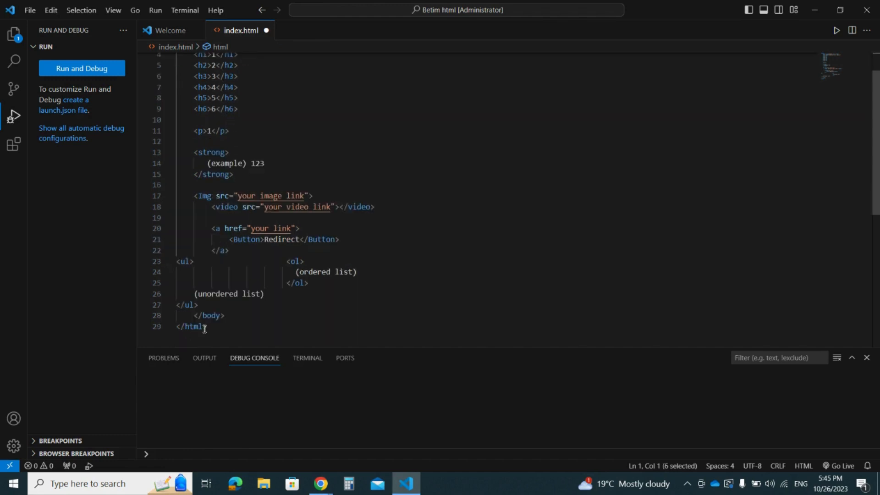
scroll(up, 3)
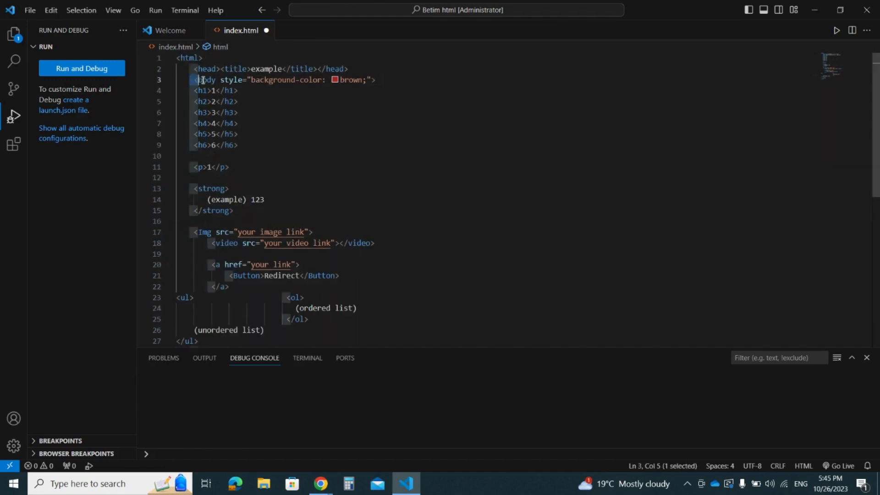
click(294, 69)
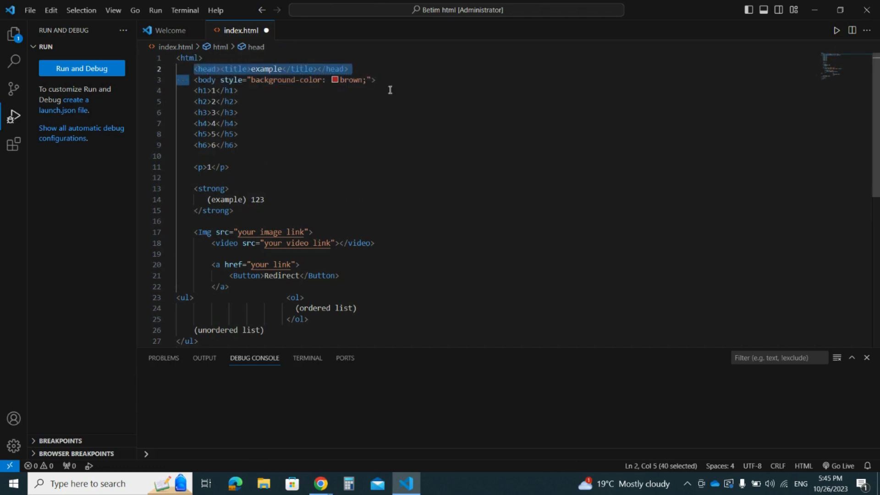
- Highlight the <h1>1</h1> line, then the <p>1</p> line, and clear the highlight
click(238, 91)
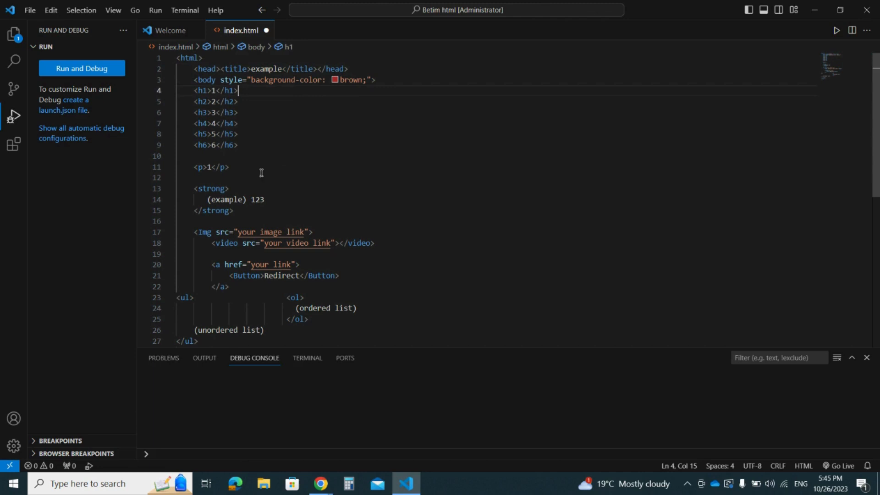
drag(237, 91, 195, 102)
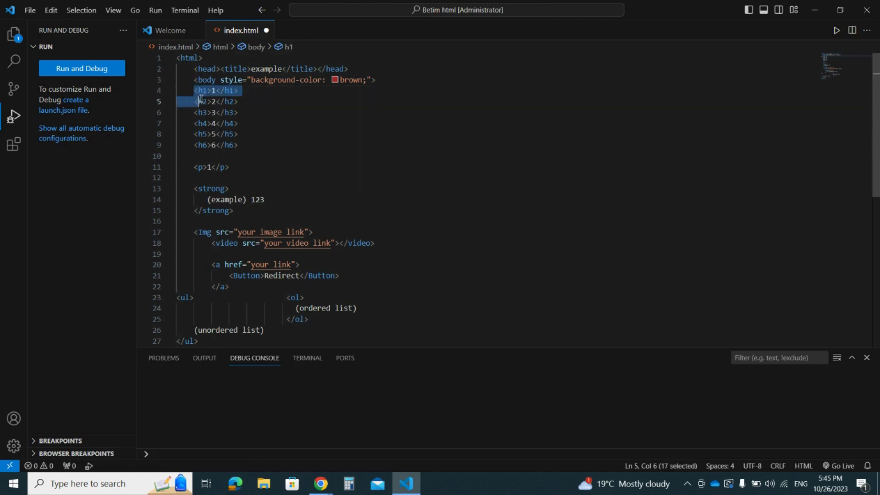
drag(201, 101, 237, 145)
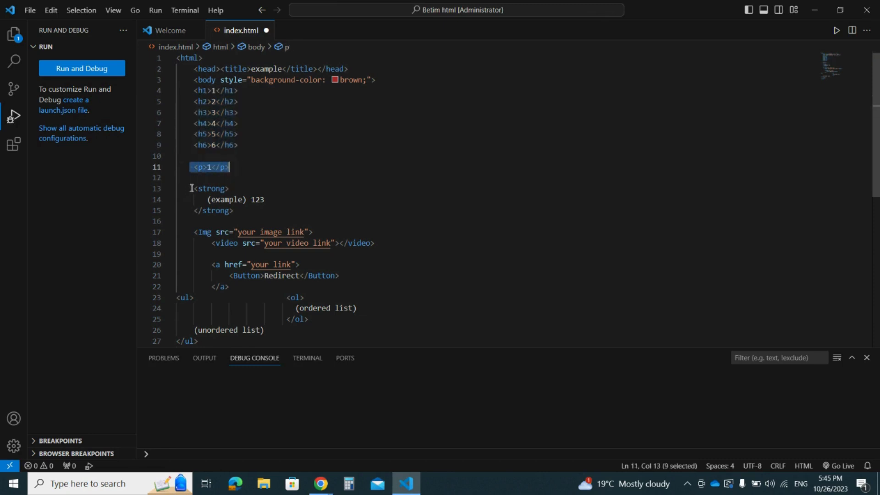
click(264, 199)
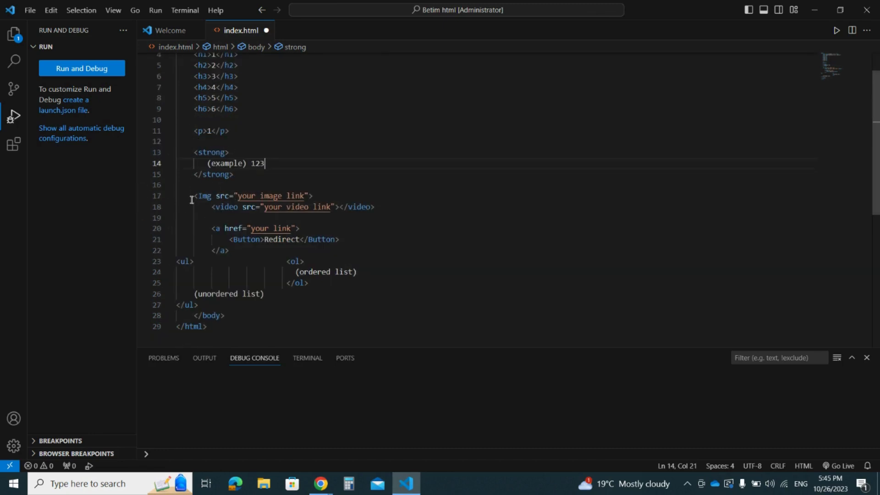
mouse_move(250, 158)
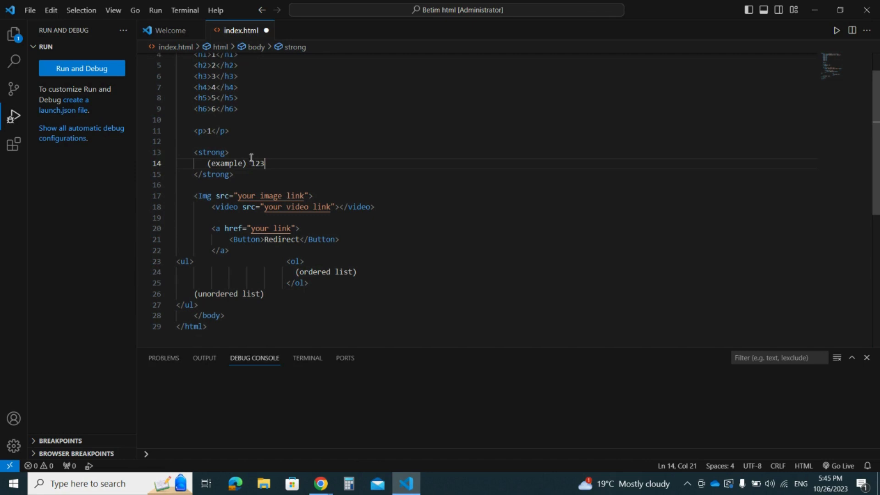
mouse_move(214, 174)
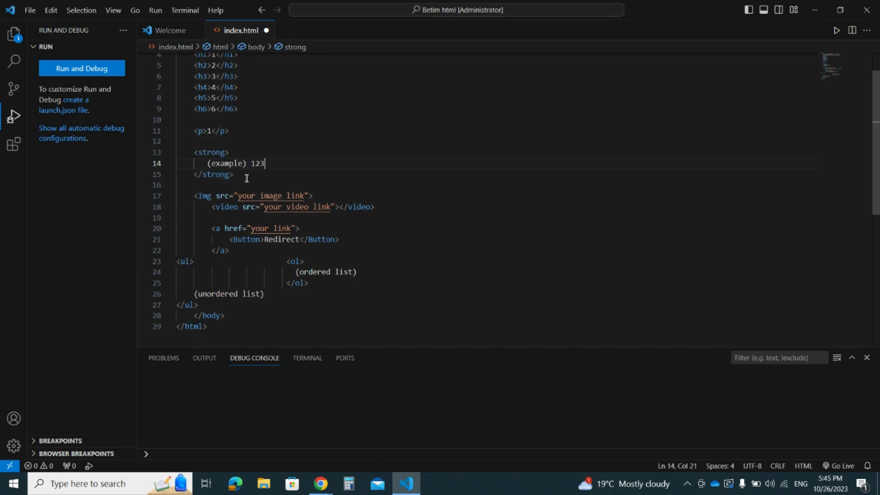
mouse_move(177, 186)
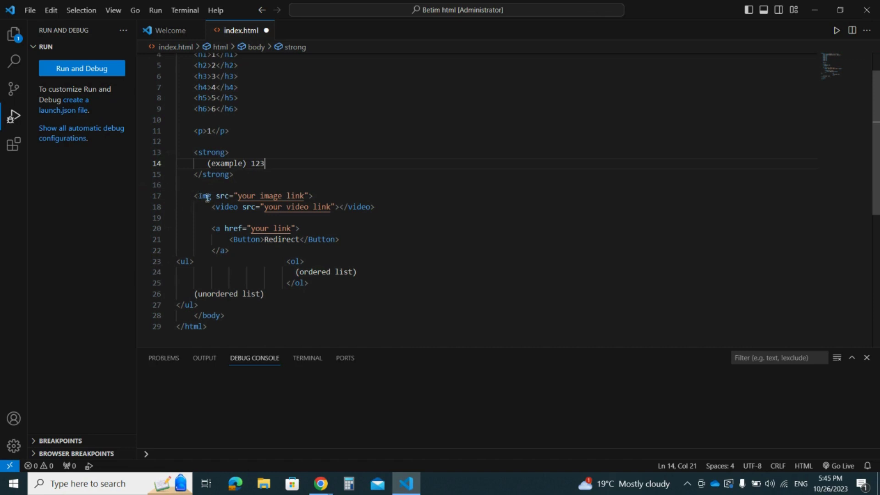
mouse_move(186, 196)
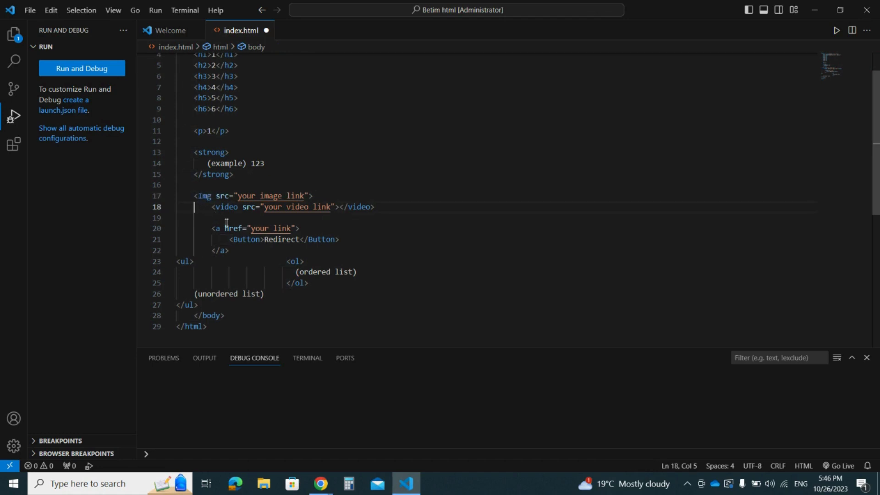
- Highlight the <a href="your link"> opening tag on line 20
click(212, 229)
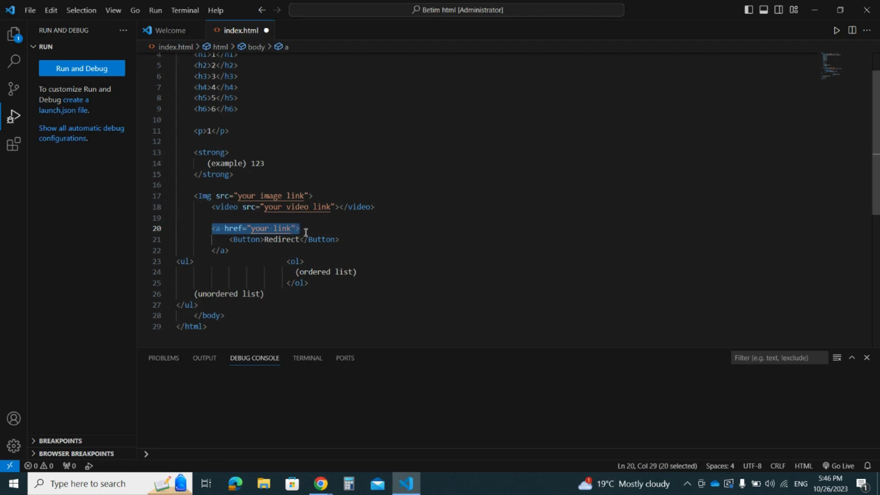
click(339, 239)
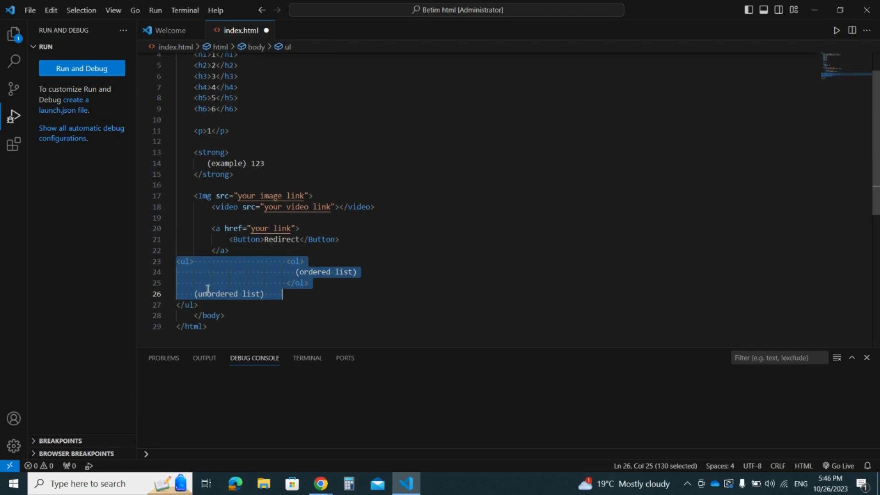
mouse_move(215, 193)
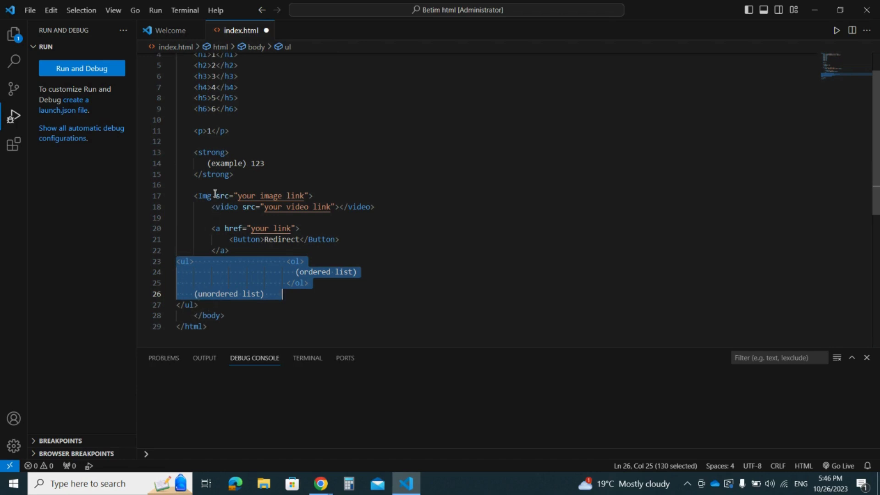
mouse_move(291, 221)
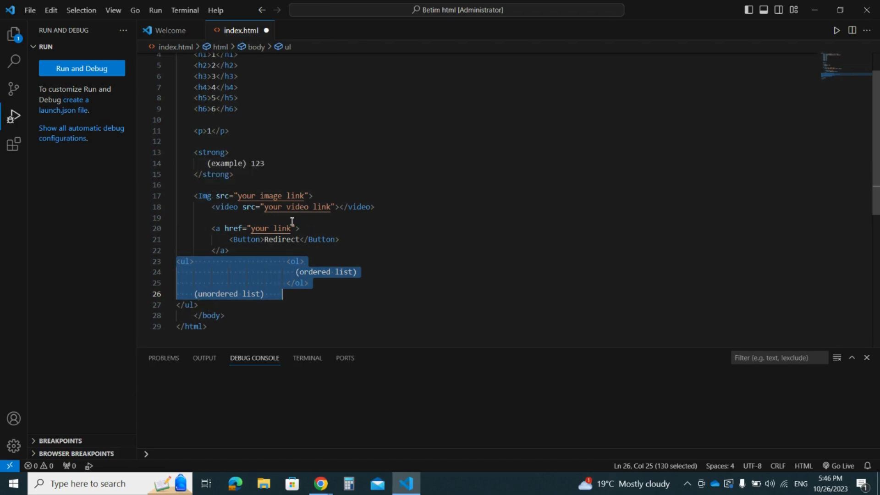
- Scroll back to the top showing the html, head and body lines after the list block
scroll(up, 3)
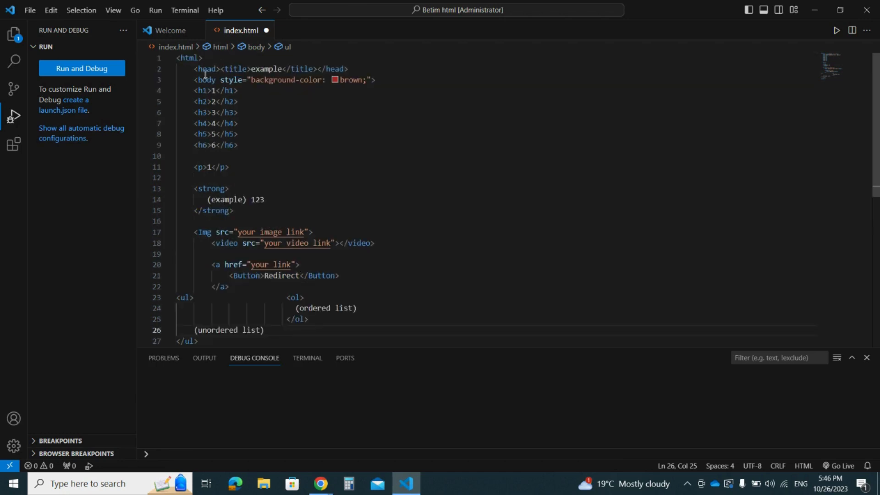
mouse_move(238, 236)
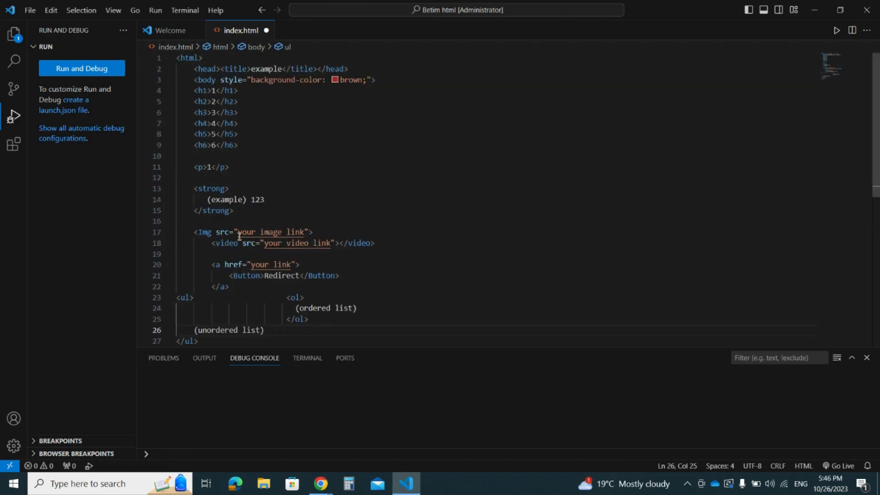